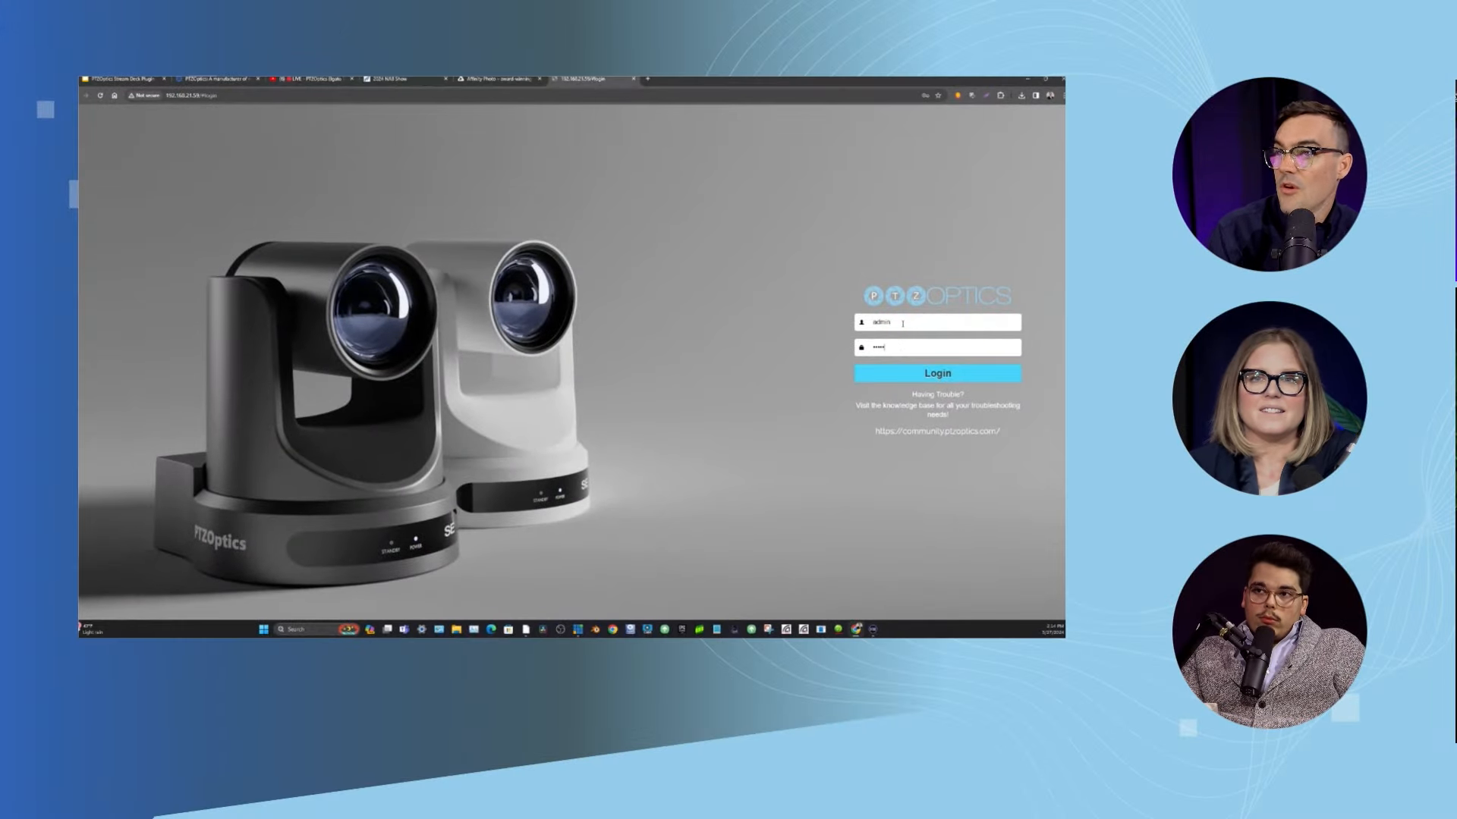
# Sign in with the admin credentials to reach the camera control page
pyautogui.click(936, 373)
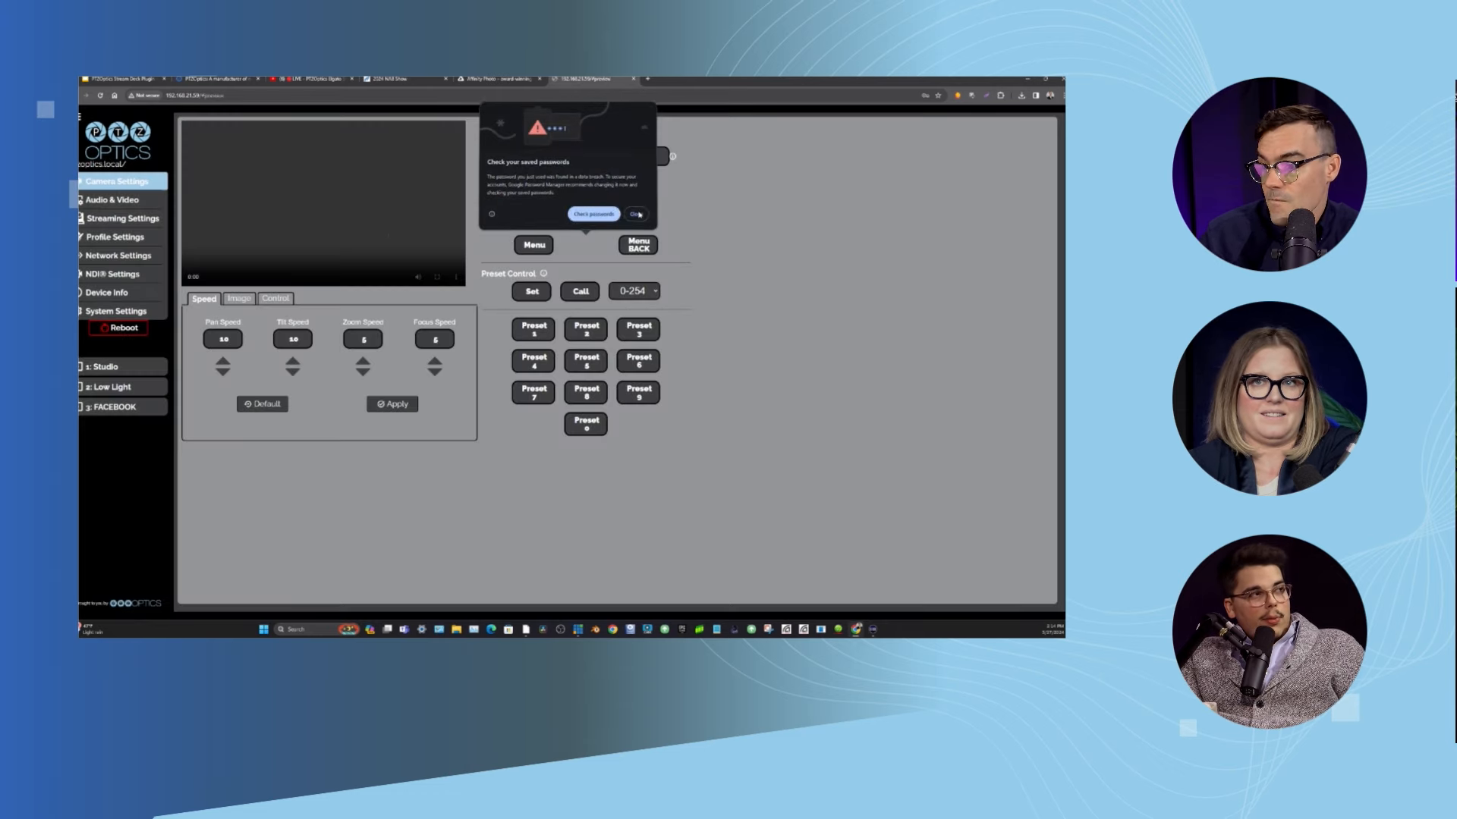
# Lower pan speed by two steps and tilt speed by one, then apply for a success confirmation
pyautogui.click(636, 214)
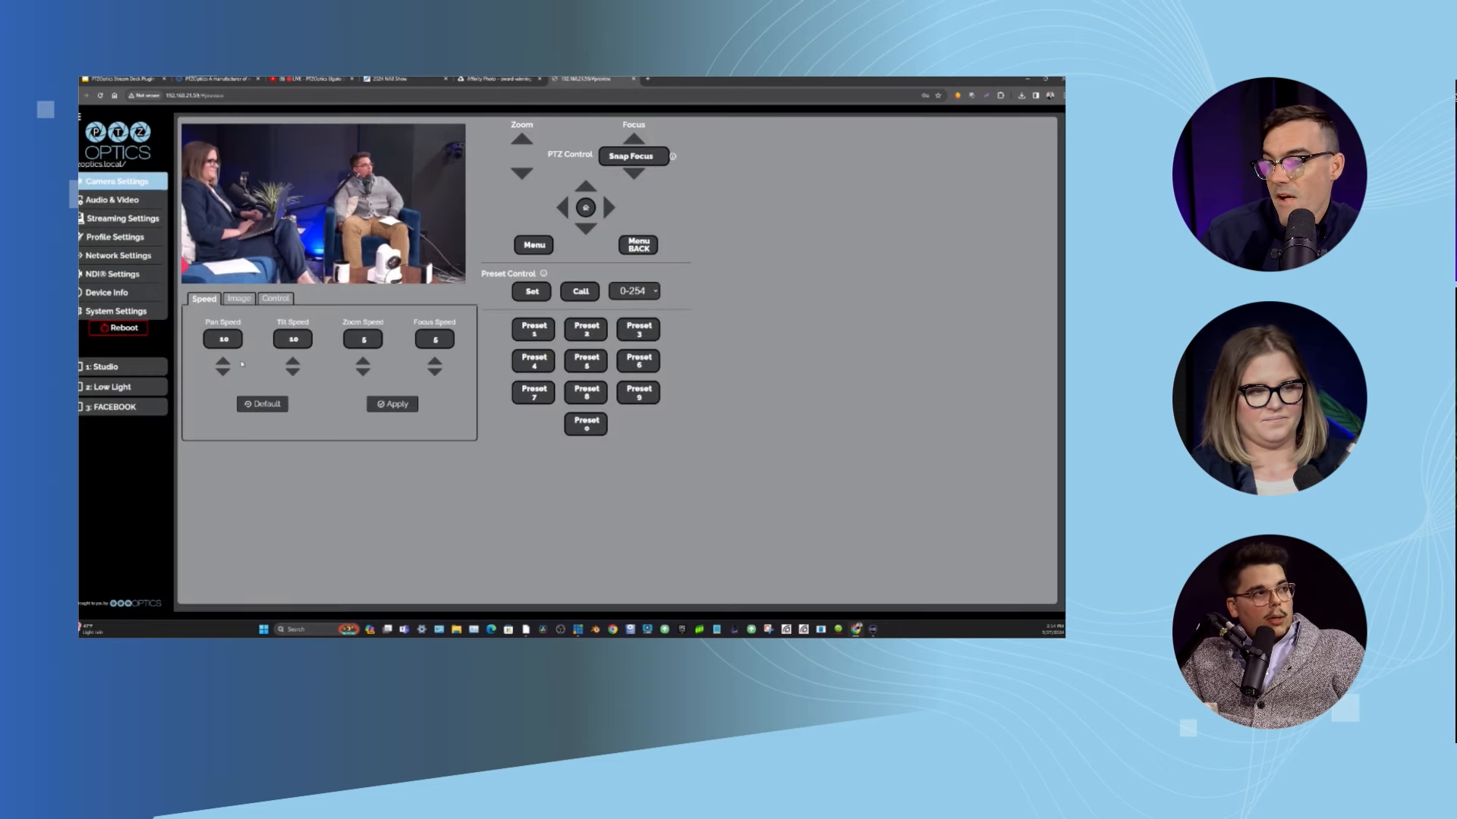
pyautogui.click(221, 369)
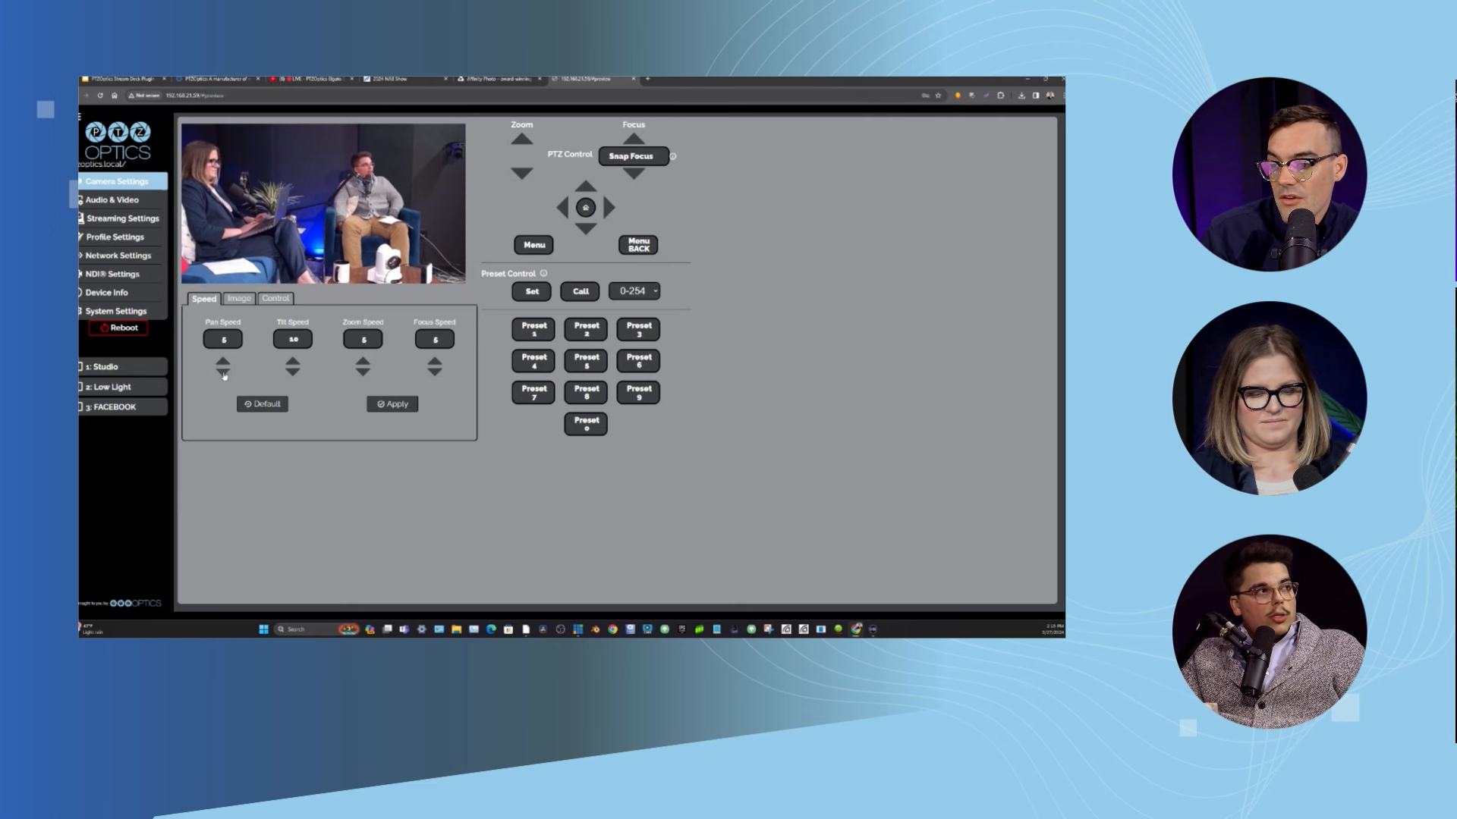
pyautogui.click(221, 368)
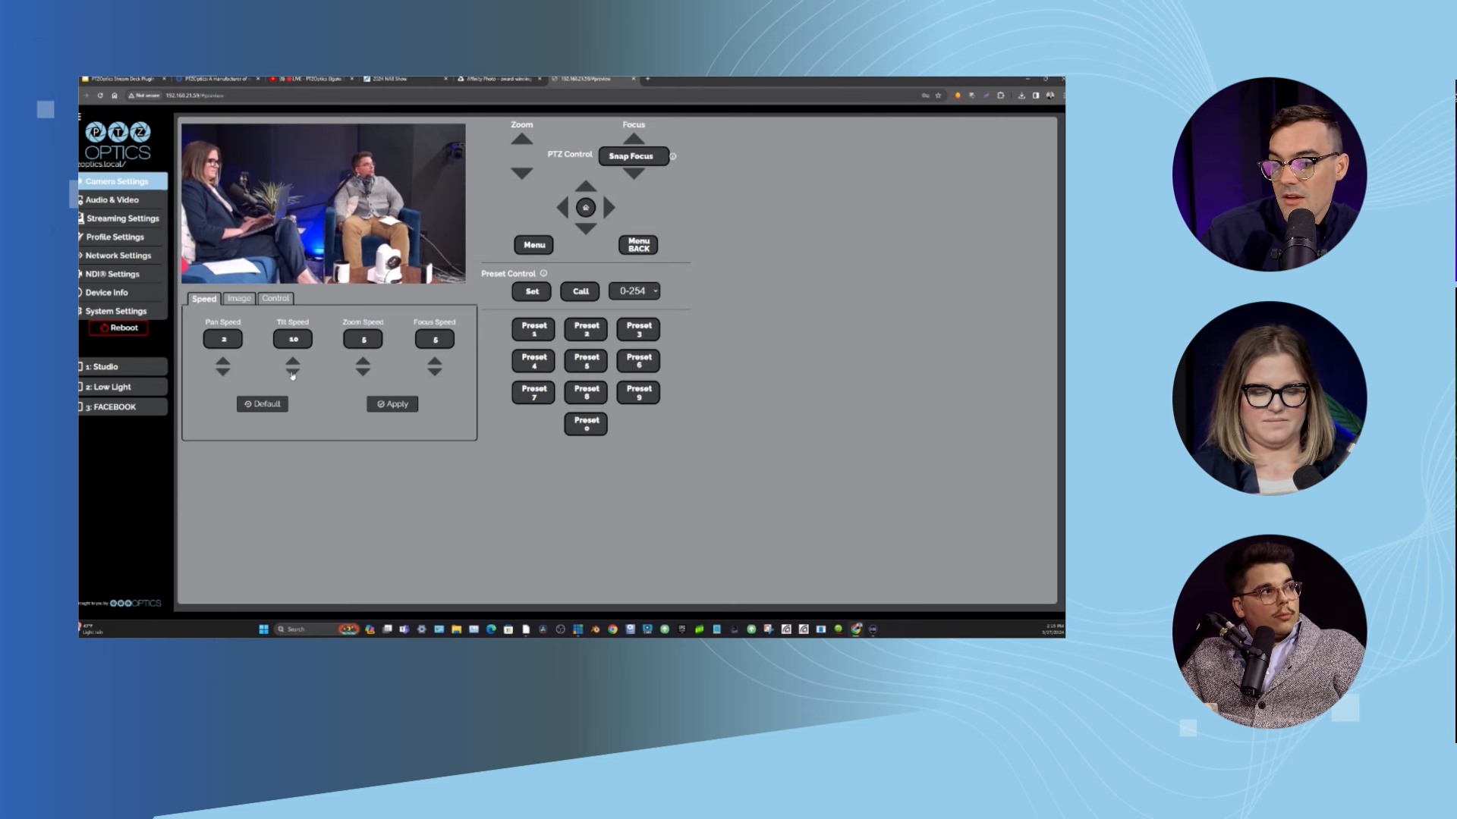
pyautogui.click(291, 367)
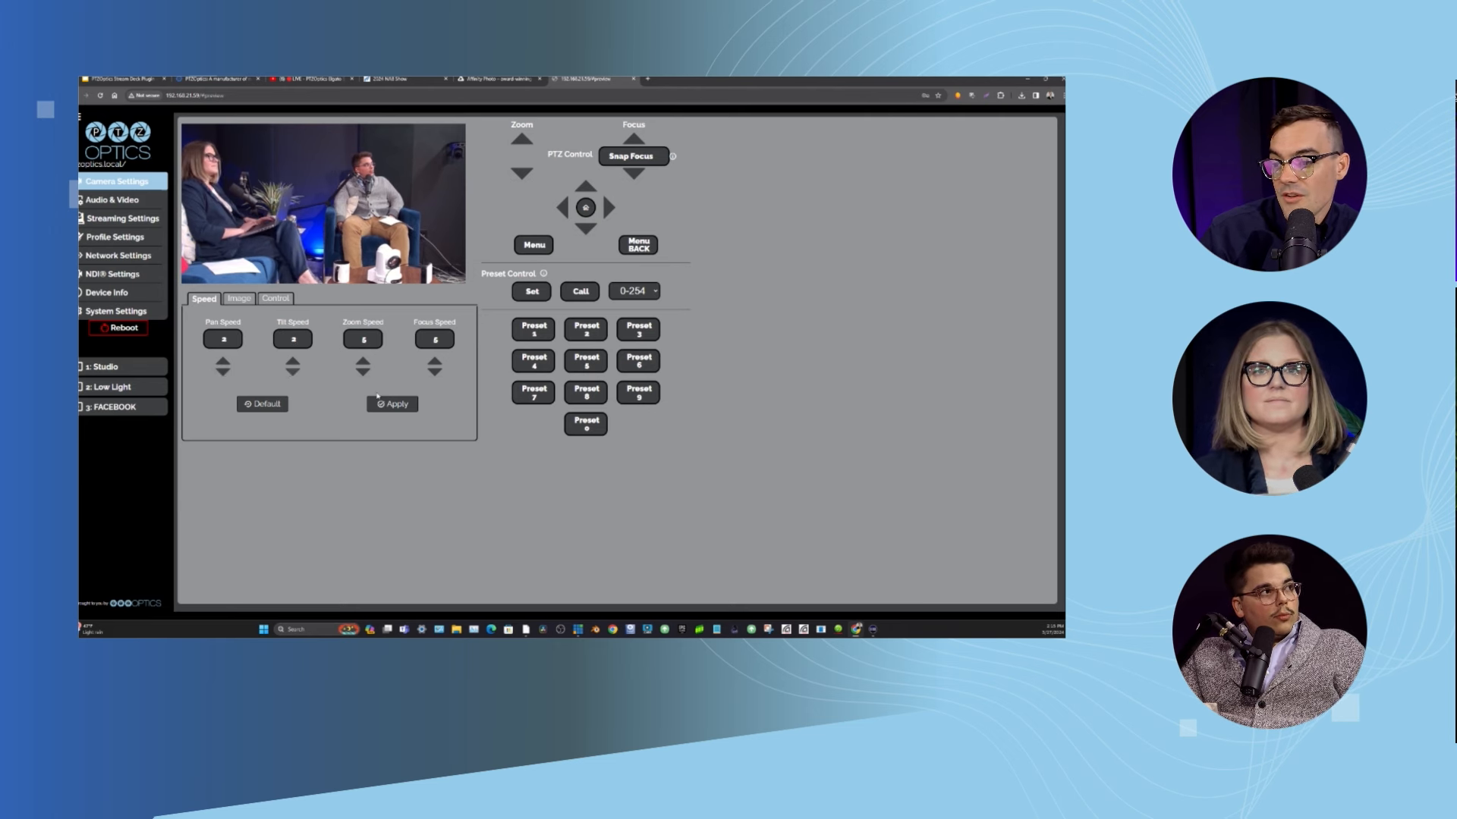
pyautogui.click(391, 404)
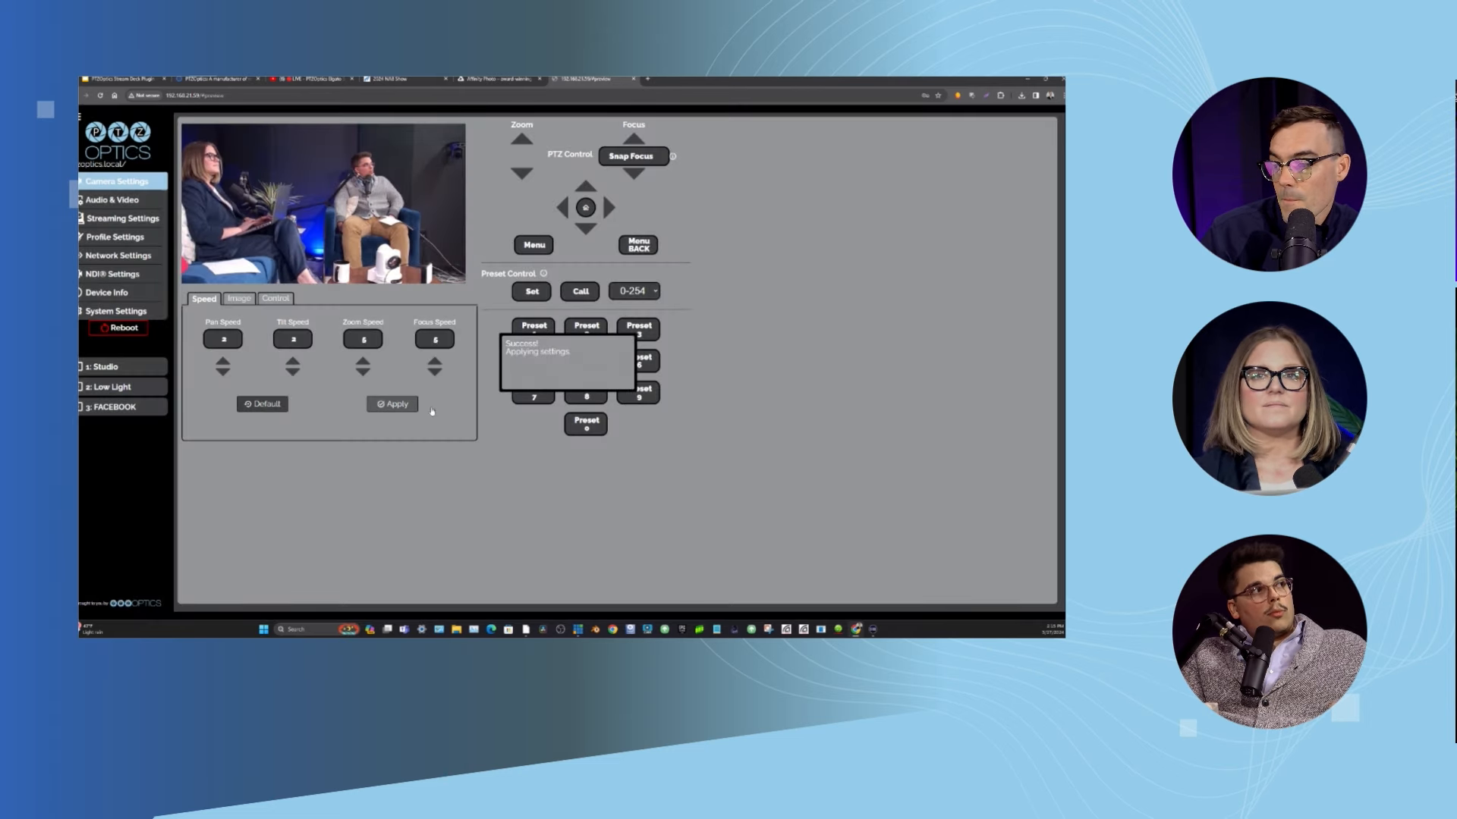